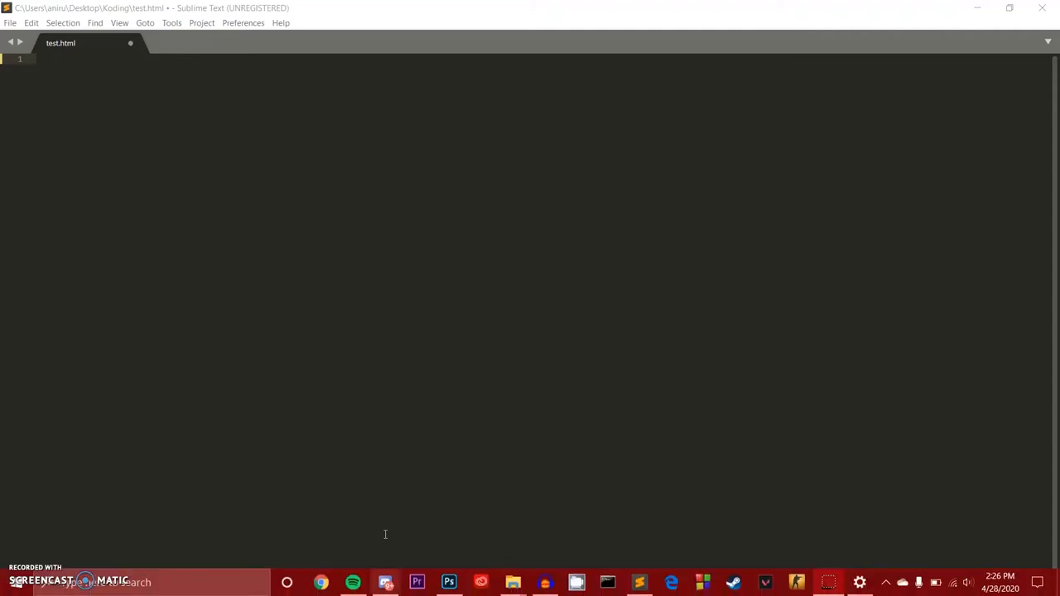
Step: Paste the W3.CSS Responsive Web Design page with Sage and Phoenix columns into test.html and save
{"action": "left_click", "coordinate": [353, 582]}
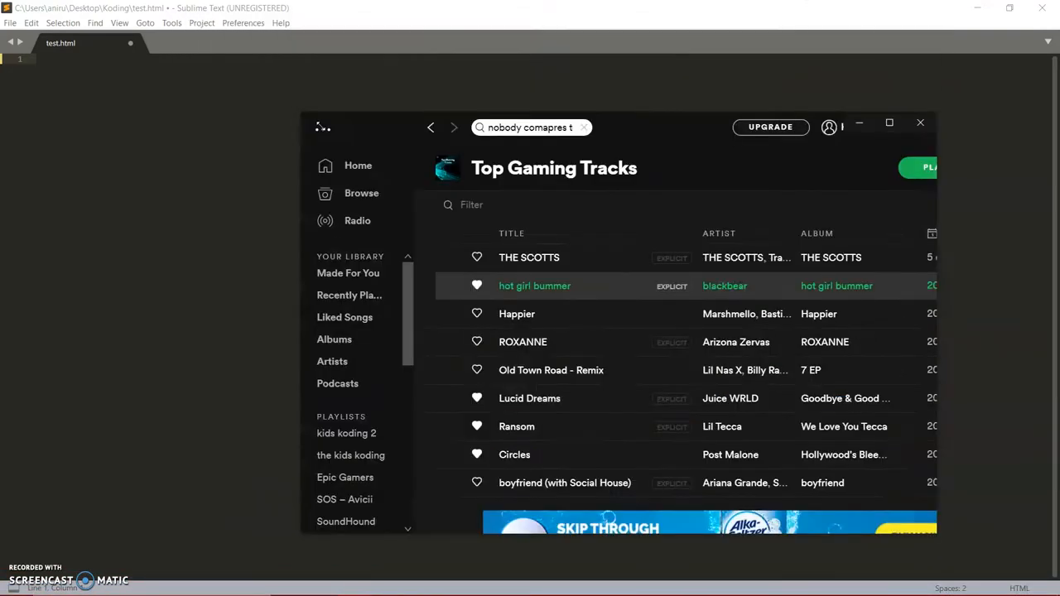
{"action": "double_click", "coordinate": [534, 286]}
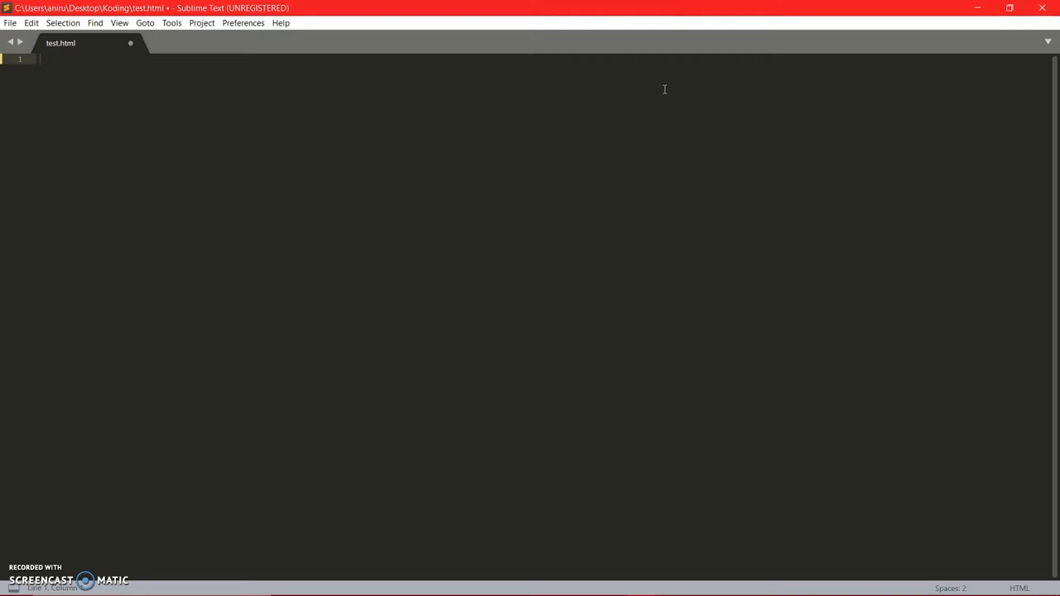
{"action": "key", "text": "ctrl+v"}
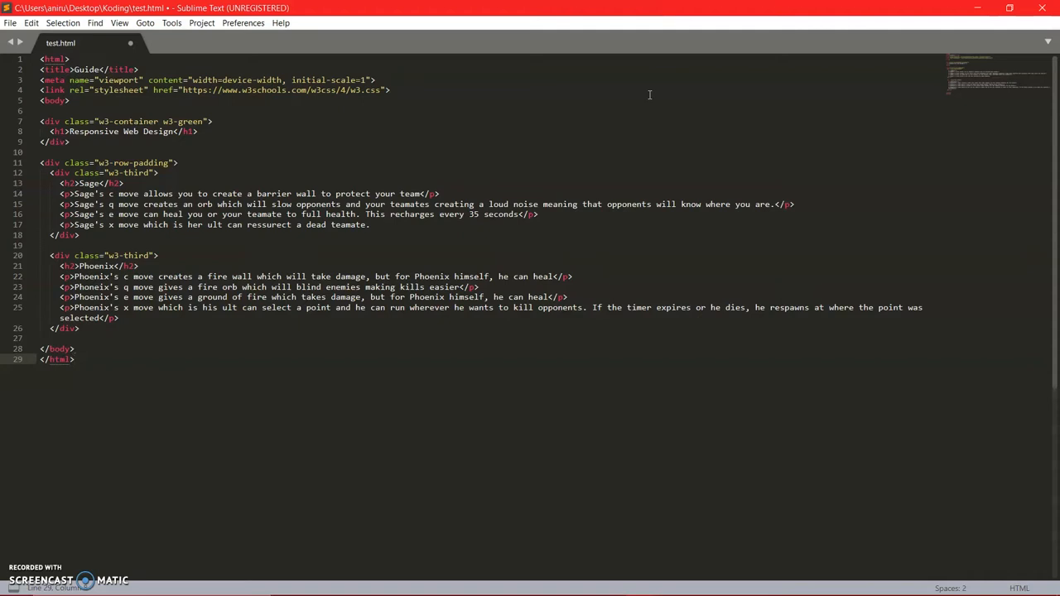
{"action": "left_click", "coordinate": [75, 358]}
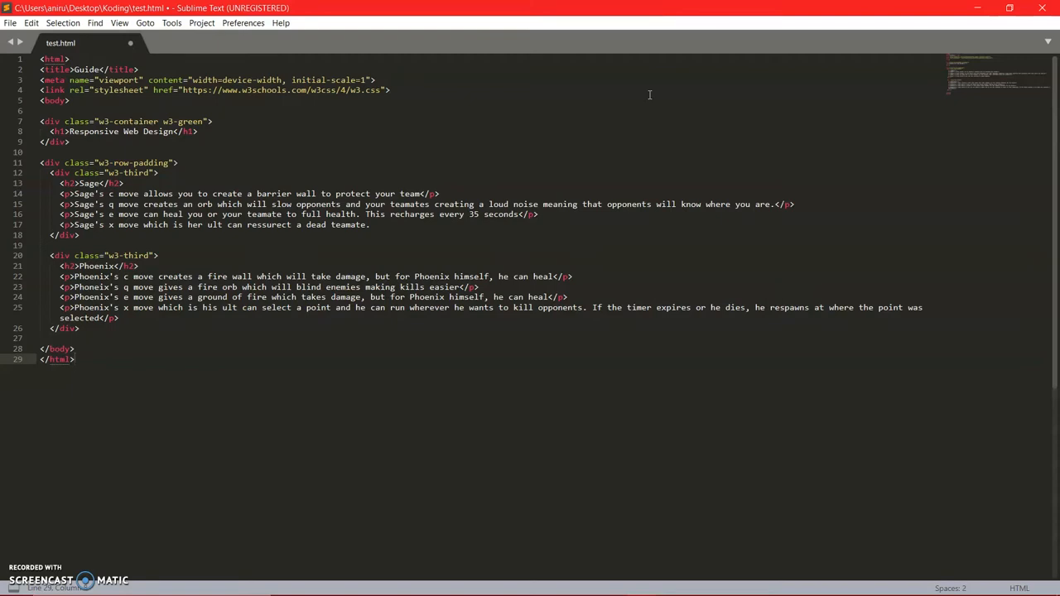
{"action": "left_click", "coordinate": [74, 359]}
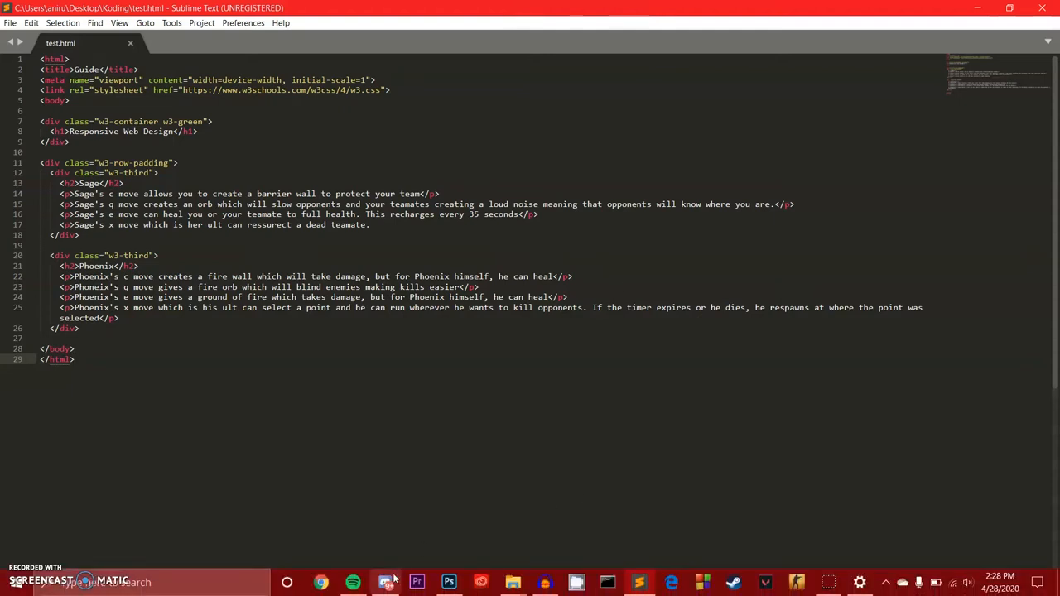
Step: Open the Koding folder in File Explorer to locate test.html
{"action": "left_click", "coordinate": [385, 583]}
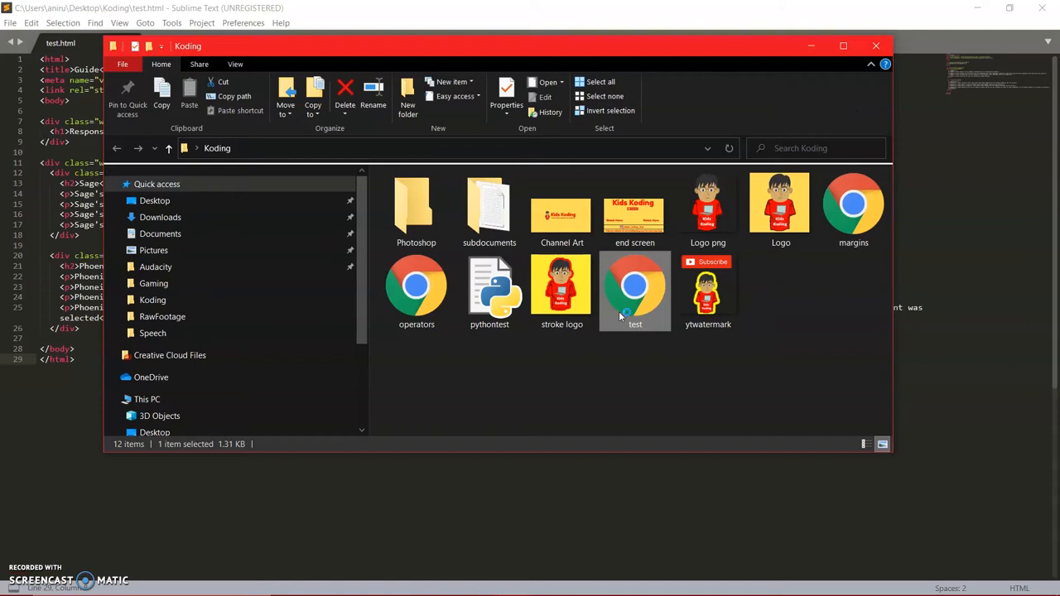
{"action": "mouse_move", "coordinate": [843, 307]}
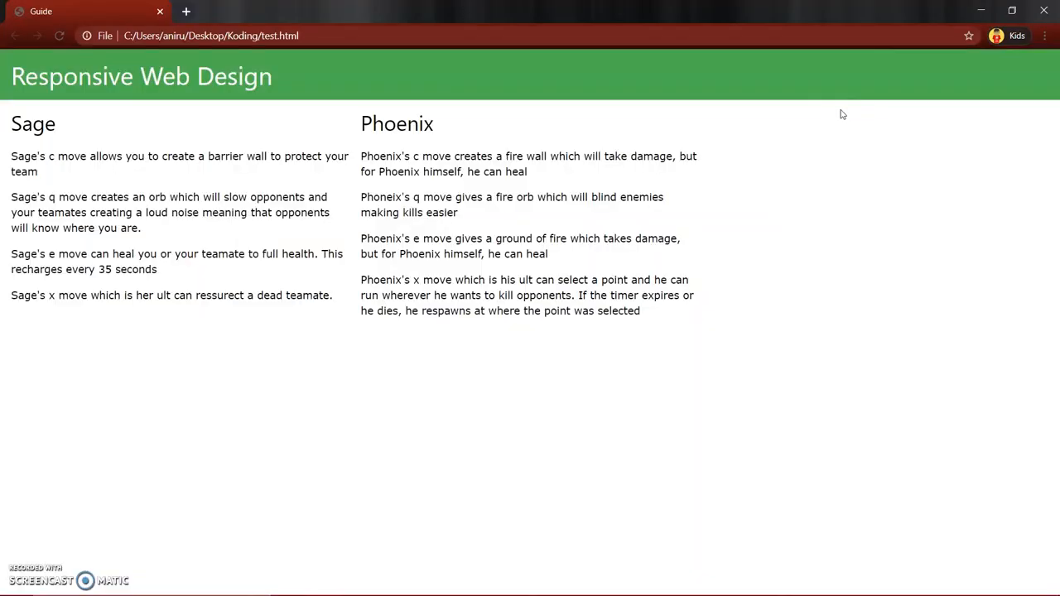
{"action": "mouse_move", "coordinate": [615, 179]}
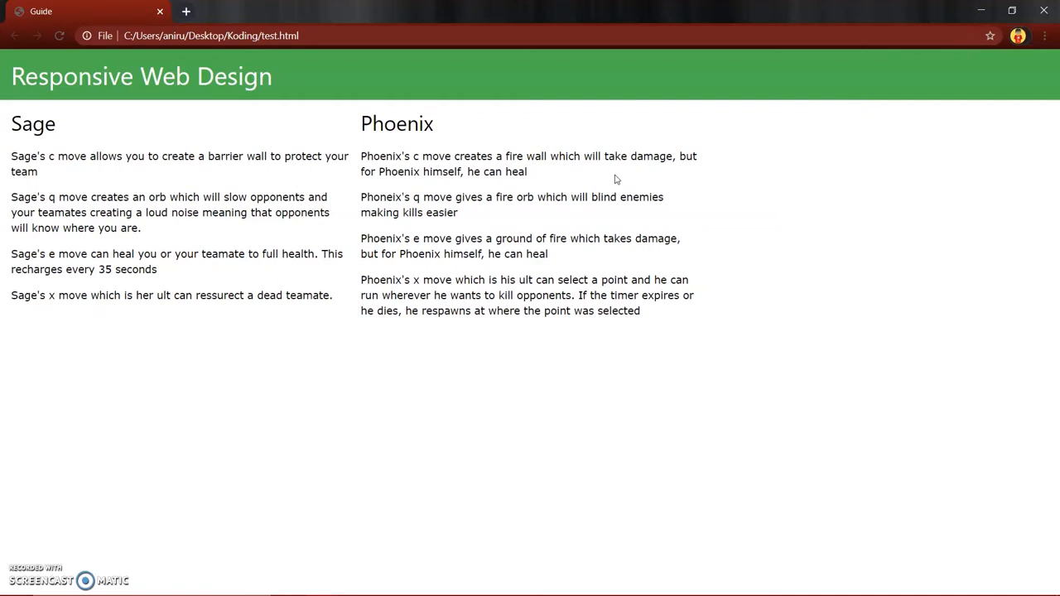
{"action": "mouse_move", "coordinate": [633, 129]}
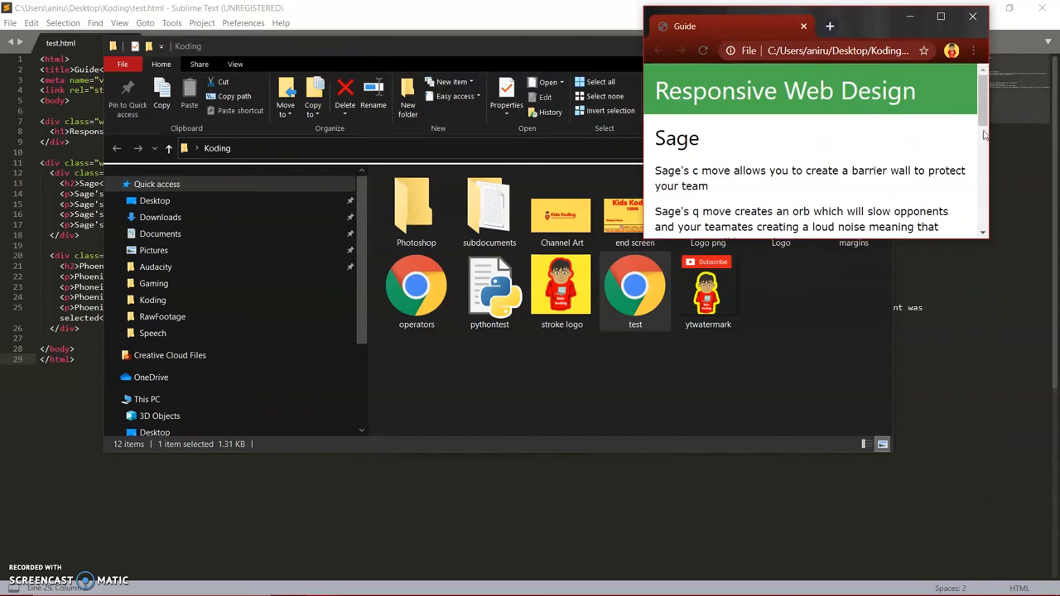
Step: Scroll through the Responsive Web Design page while resizing the Chrome window between sizes
{"action": "scroll", "scroll_direction": "down", "scroll_amount": 3}
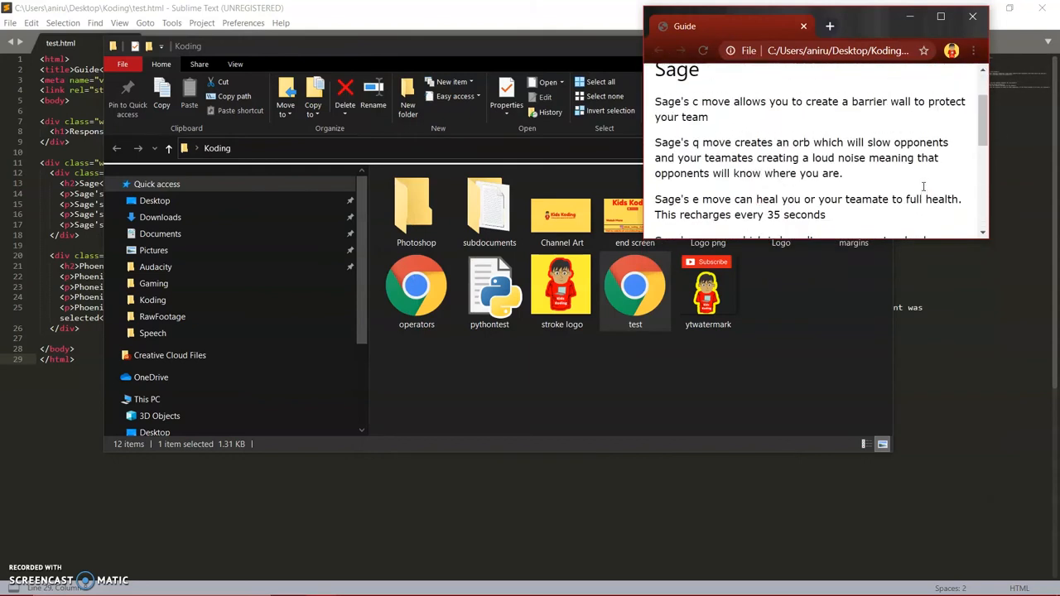
{"action": "scroll", "scroll_direction": "up", "scroll_amount": 3}
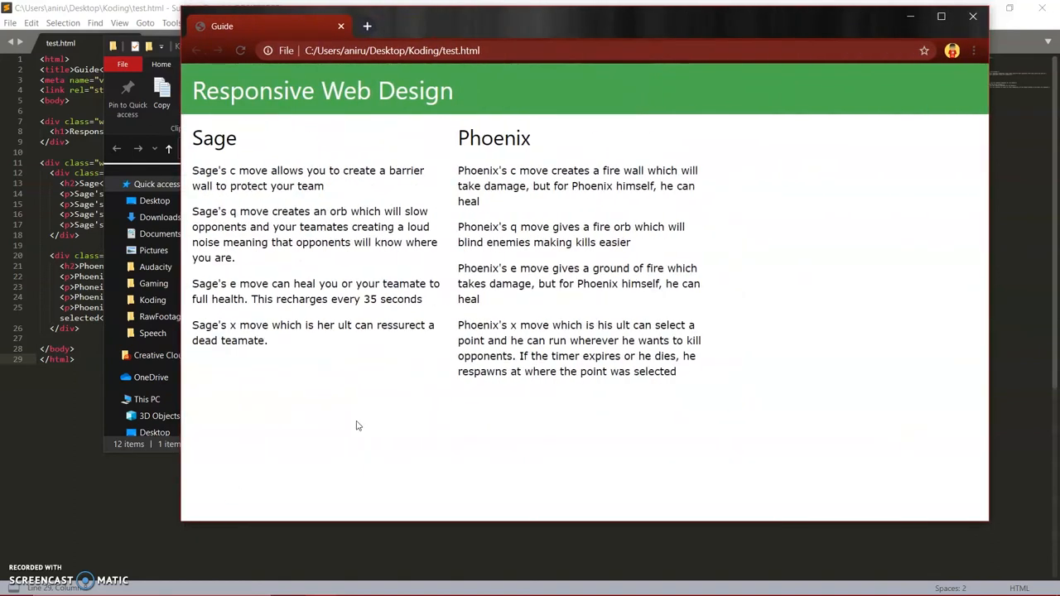
{"action": "mouse_move", "coordinate": [973, 16]}
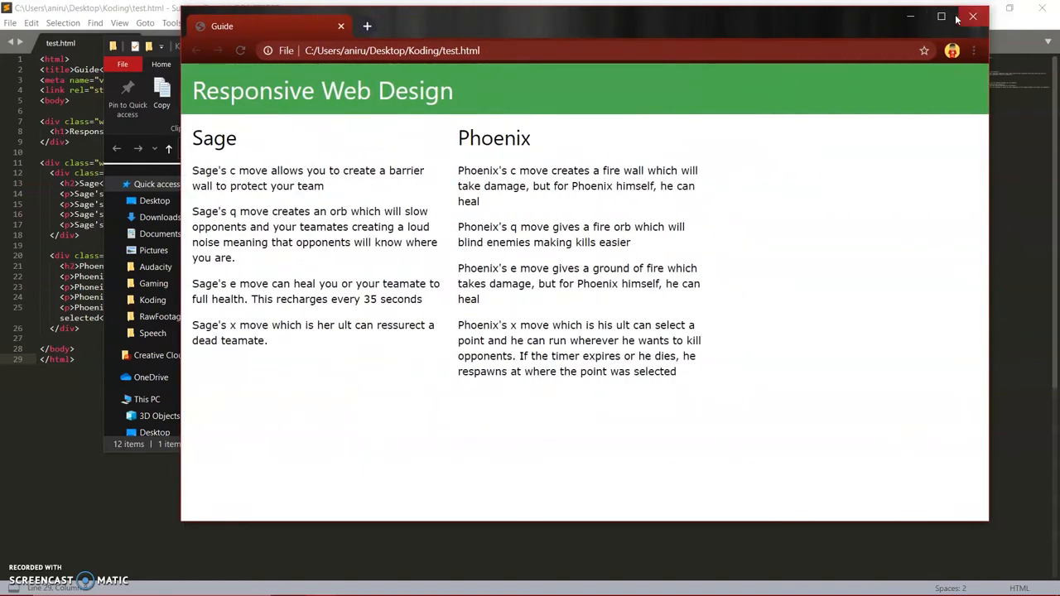
{"action": "left_click", "coordinate": [941, 16]}
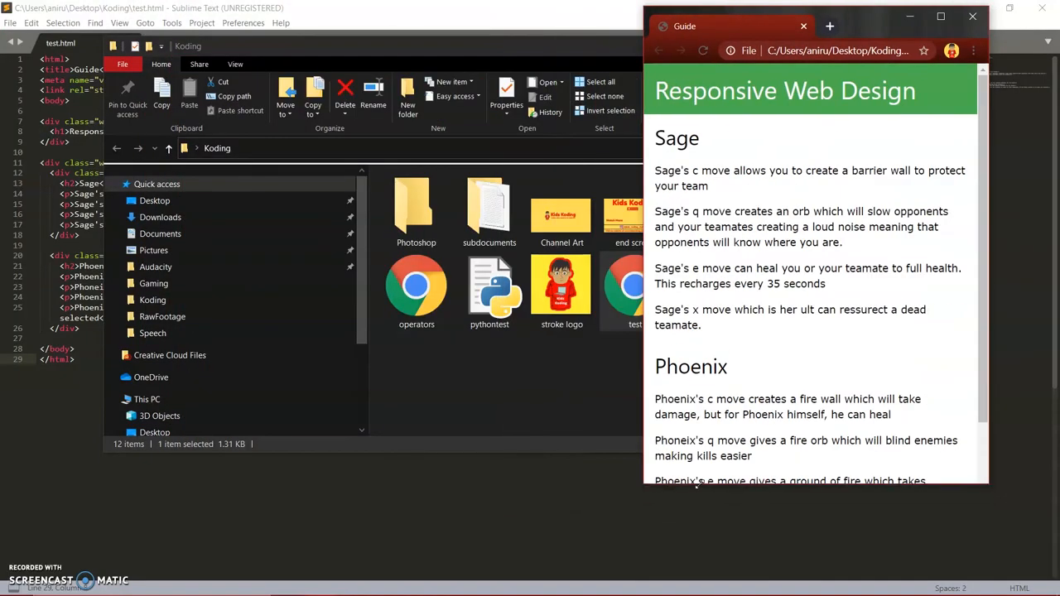
{"action": "scroll", "scroll_direction": "down", "scroll_amount": 3}
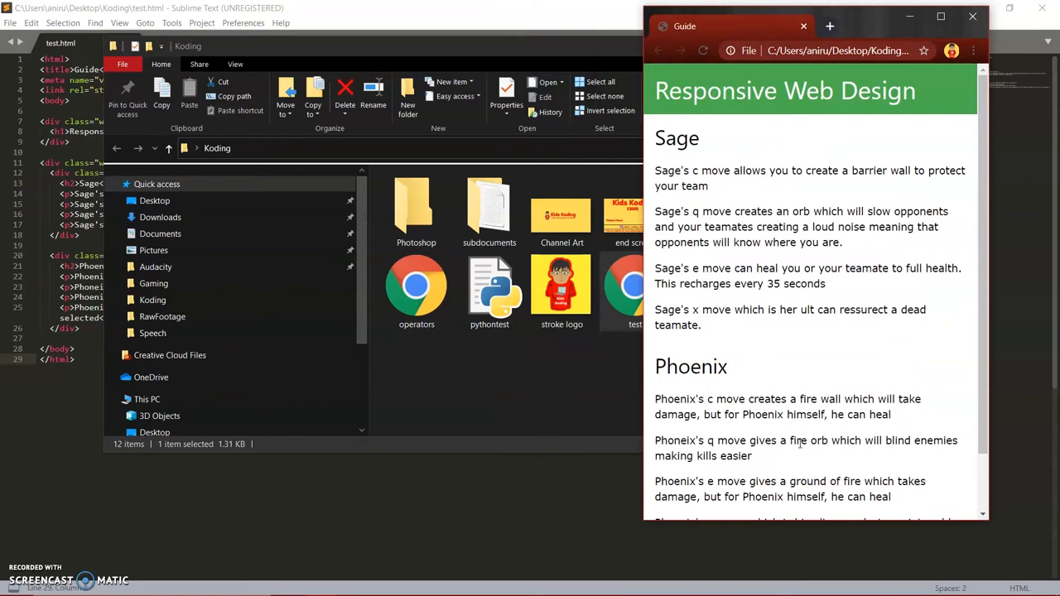
{"action": "scroll", "scroll_direction": "down", "scroll_amount": 3}
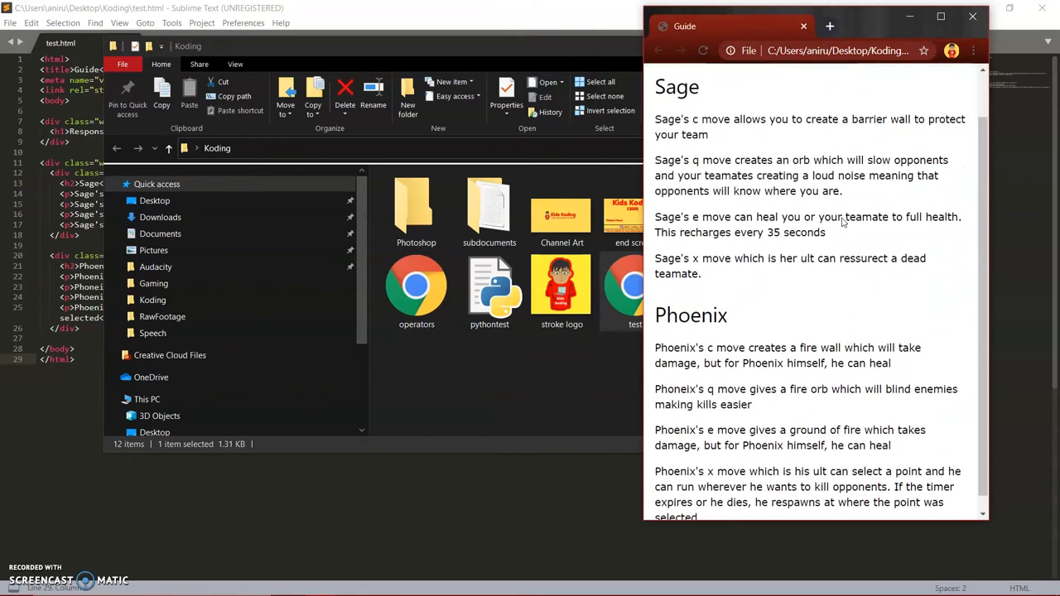
{"action": "scroll", "scroll_direction": "up", "scroll_amount": 3}
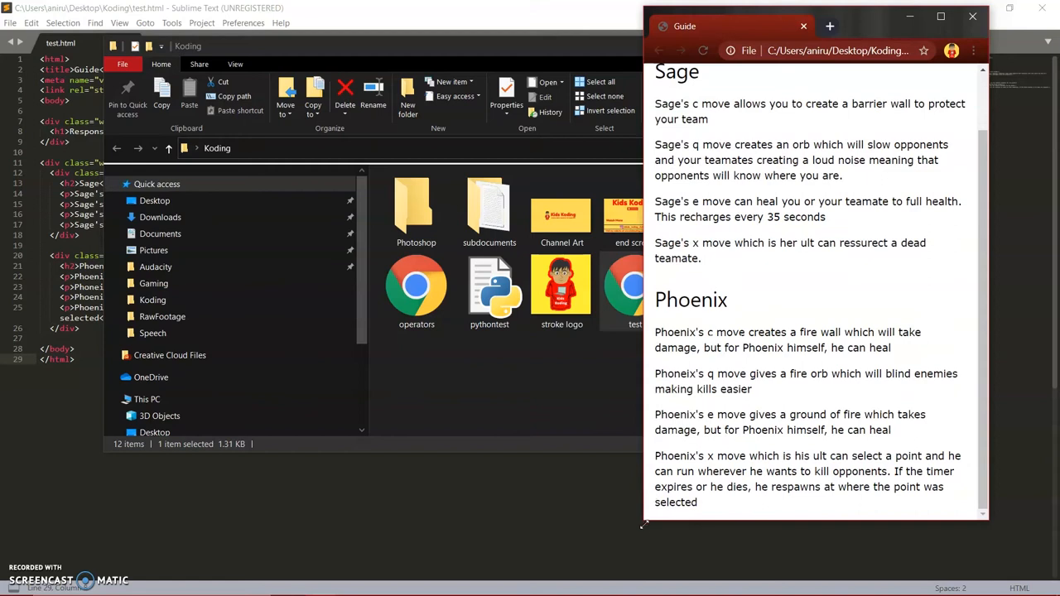
{"action": "left_click", "coordinate": [941, 26]}
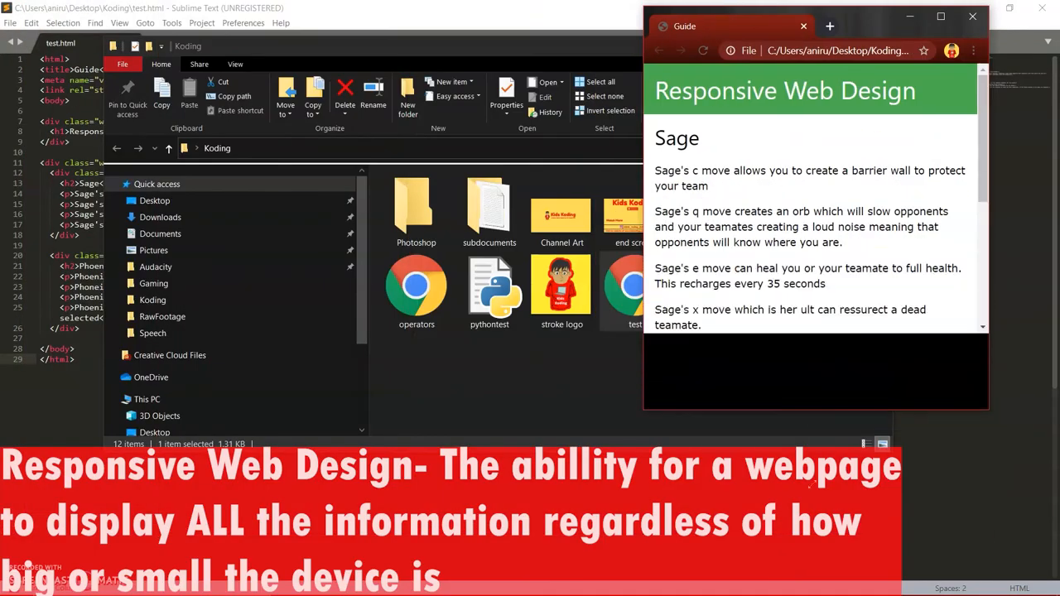
{"action": "scroll", "scroll_direction": "down", "scroll_amount": 3}
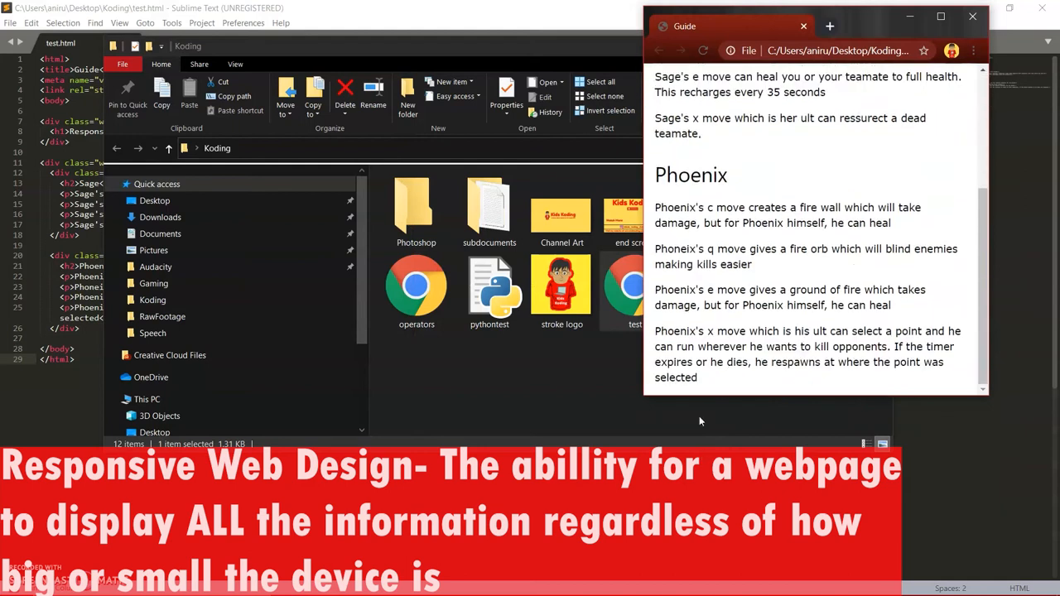
{"action": "mouse_move", "coordinate": [635, 404]}
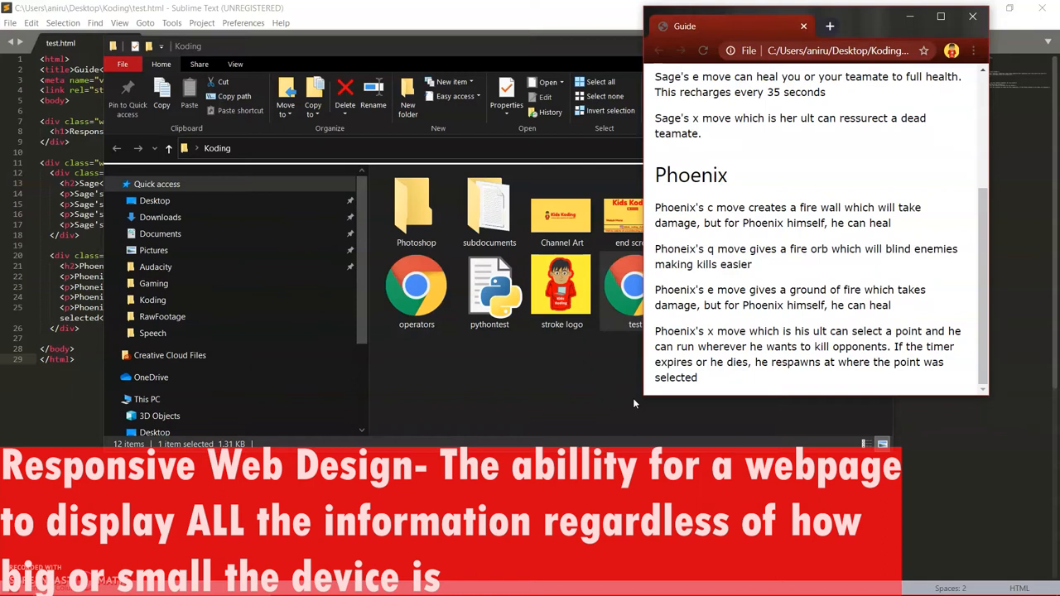
{"action": "scroll", "scroll_direction": "up", "scroll_amount": 3}
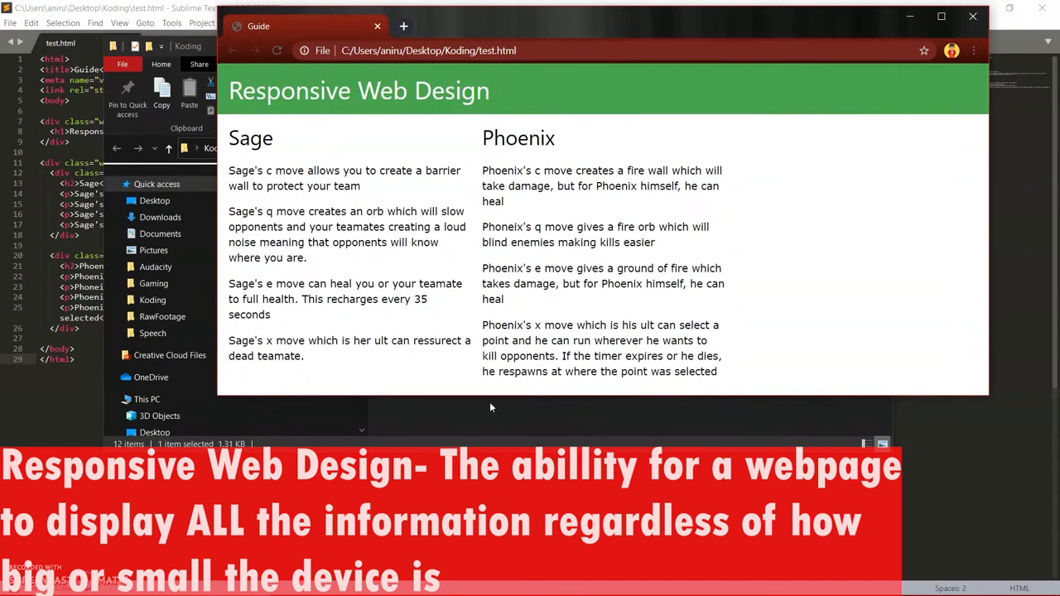
{"action": "mouse_move", "coordinate": [942, 15]}
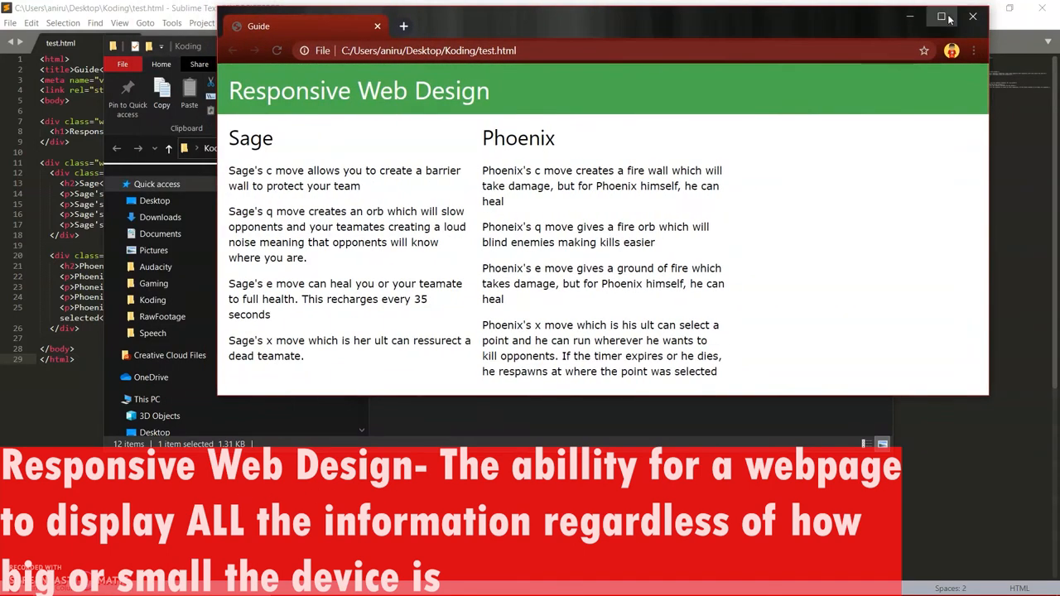
Step: Maximize Chrome to show Sage and Phoenix side by side, then switch to the Kids Koding tab
{"action": "left_click", "coordinate": [942, 16]}
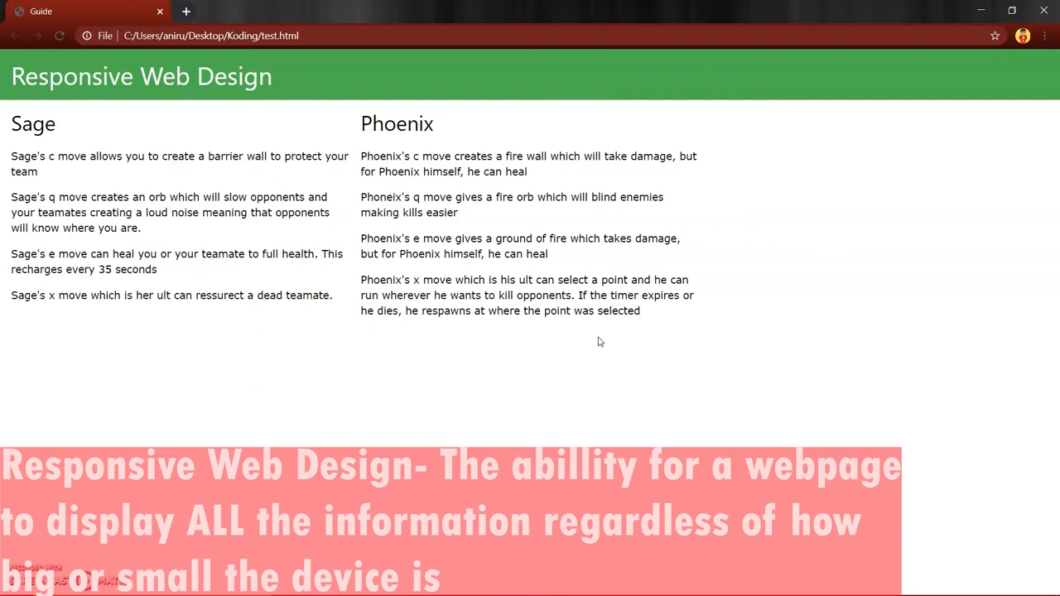
{"action": "mouse_move", "coordinate": [1011, 11]}
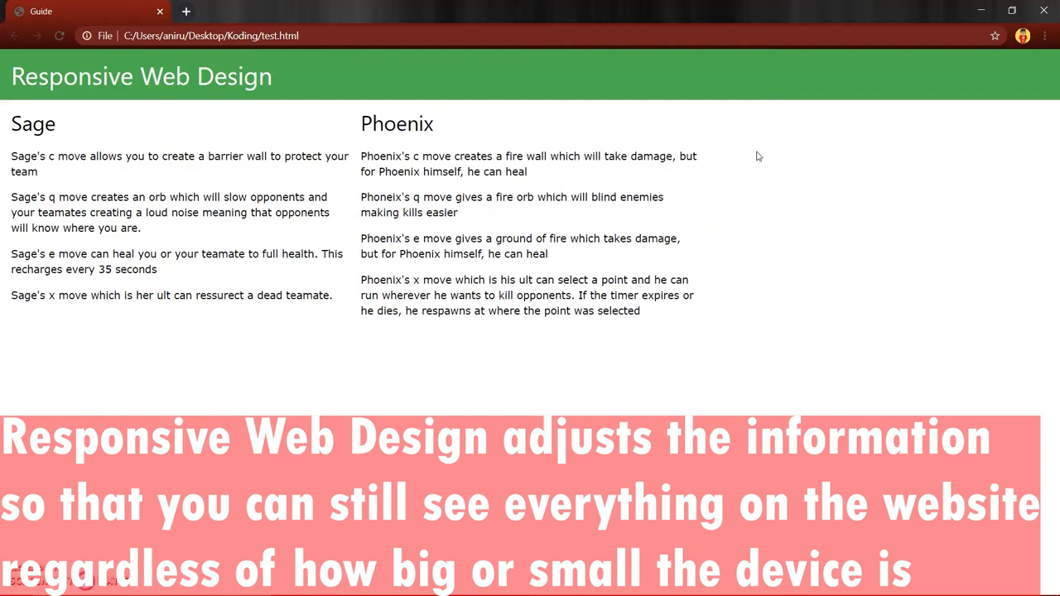
{"action": "left_click", "coordinate": [249, 11]}
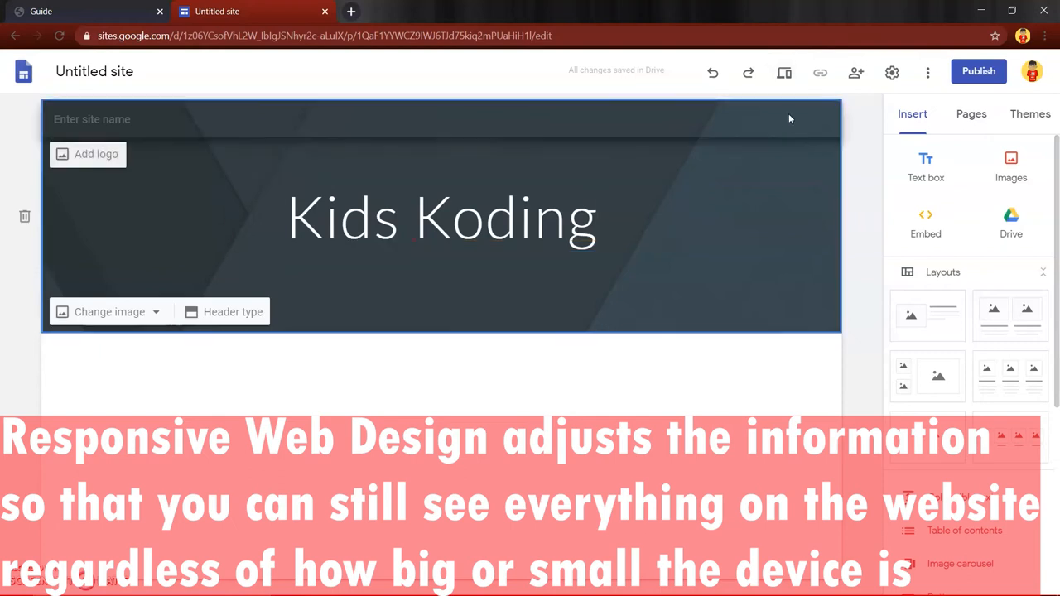
Step: Preview the Kids Koding page at phone and tablet widths, then exit the preview
{"action": "left_click", "coordinate": [784, 73]}
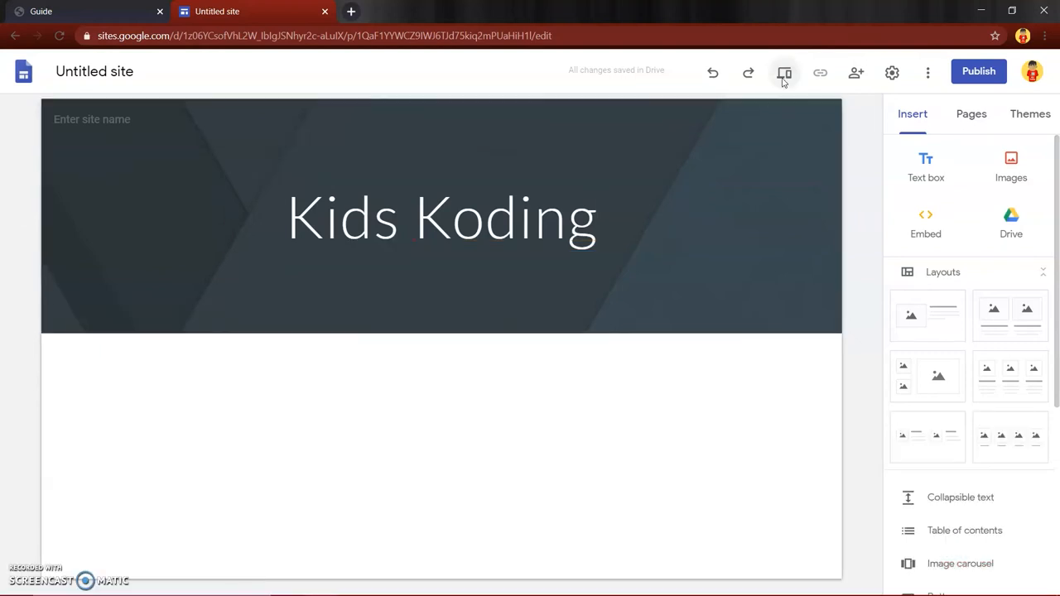
{"action": "left_click", "coordinate": [784, 73]}
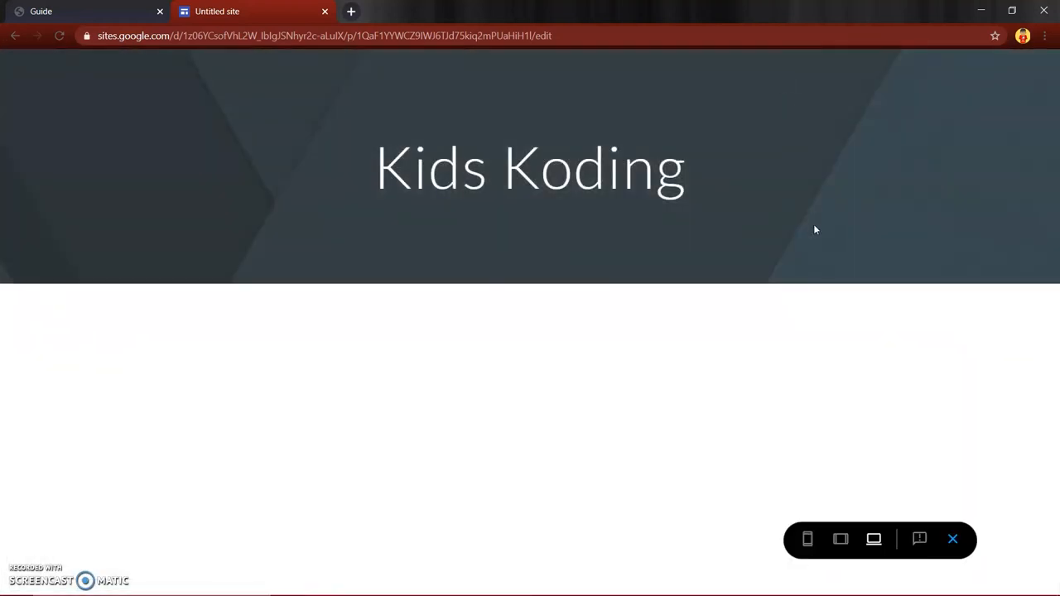
{"action": "mouse_move", "coordinate": [853, 513]}
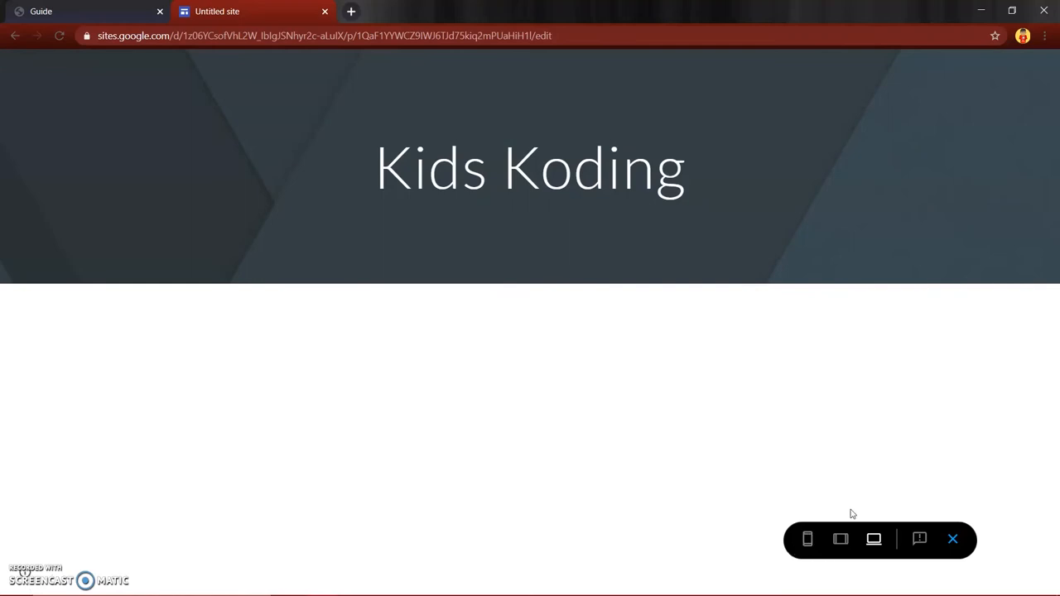
{"action": "left_click", "coordinate": [807, 539]}
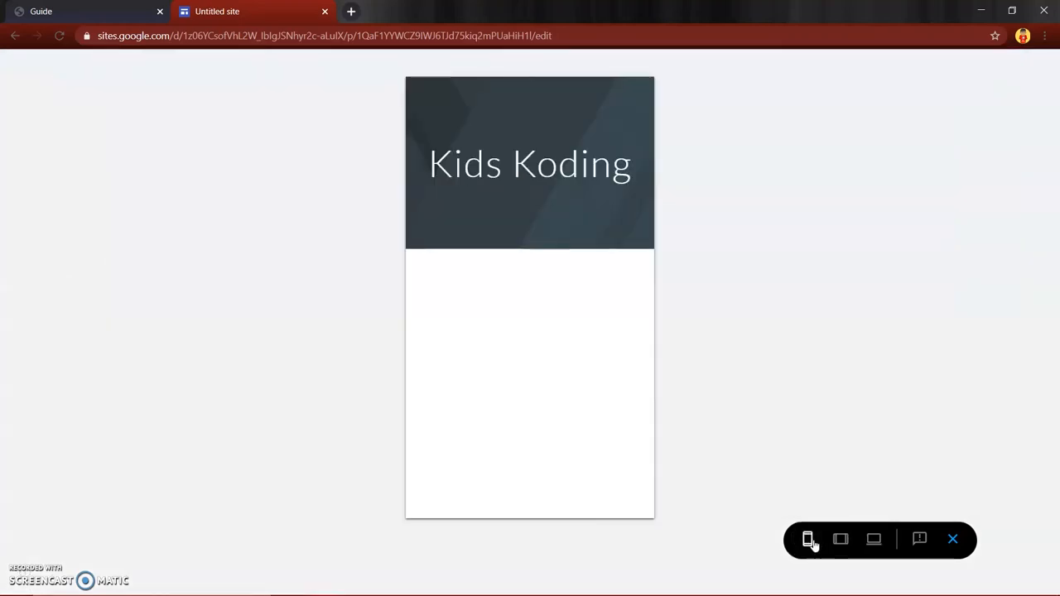
{"action": "left_click", "coordinate": [874, 540]}
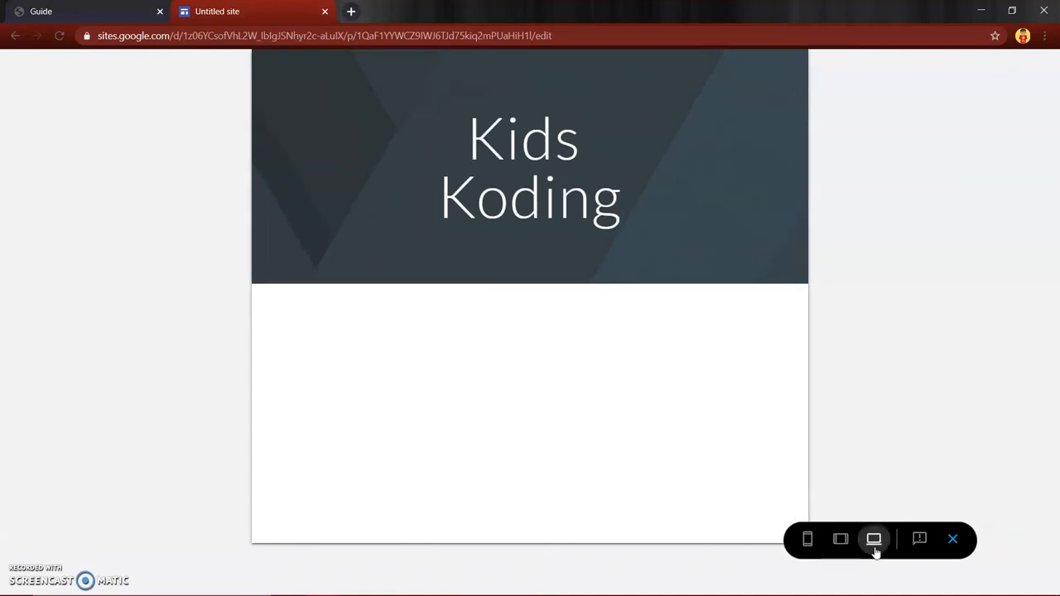
{"action": "left_click", "coordinate": [839, 539]}
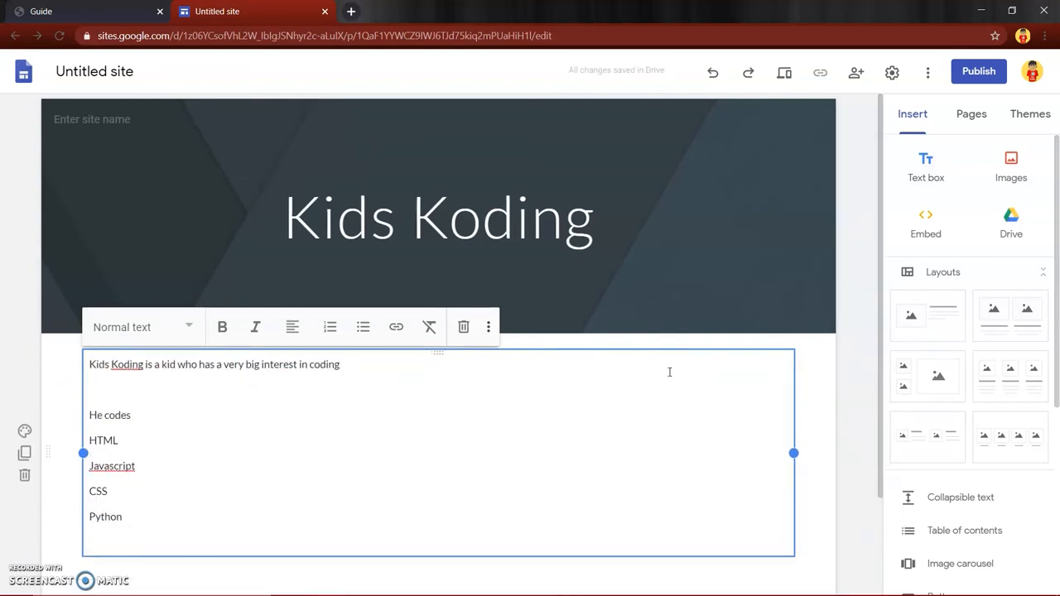
Step: Add 'and much more' below the Python line and open the preview
{"action": "type", "text": "and much more"}
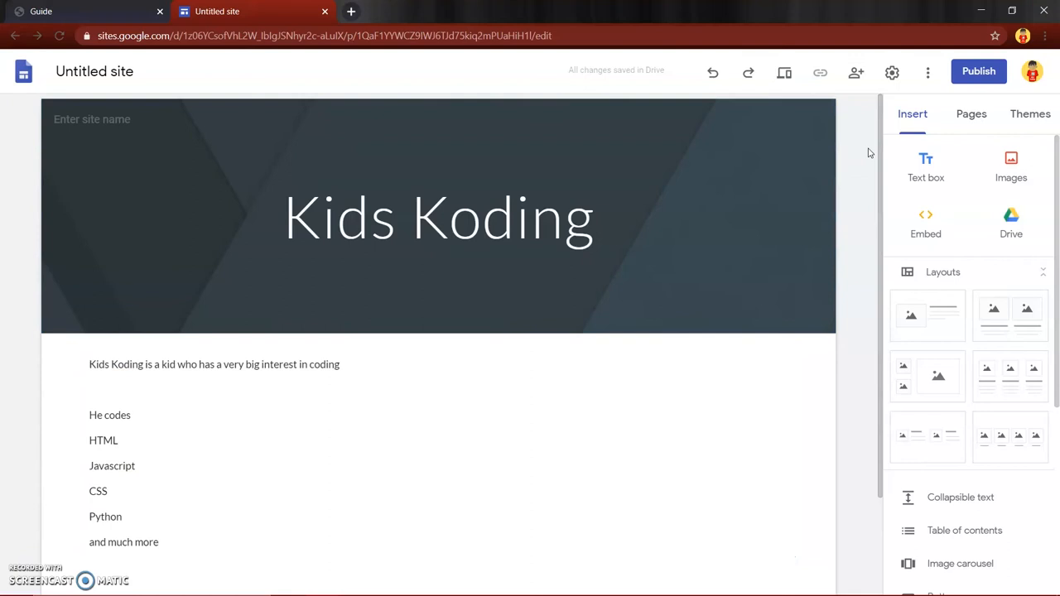
{"action": "left_click", "coordinate": [784, 72]}
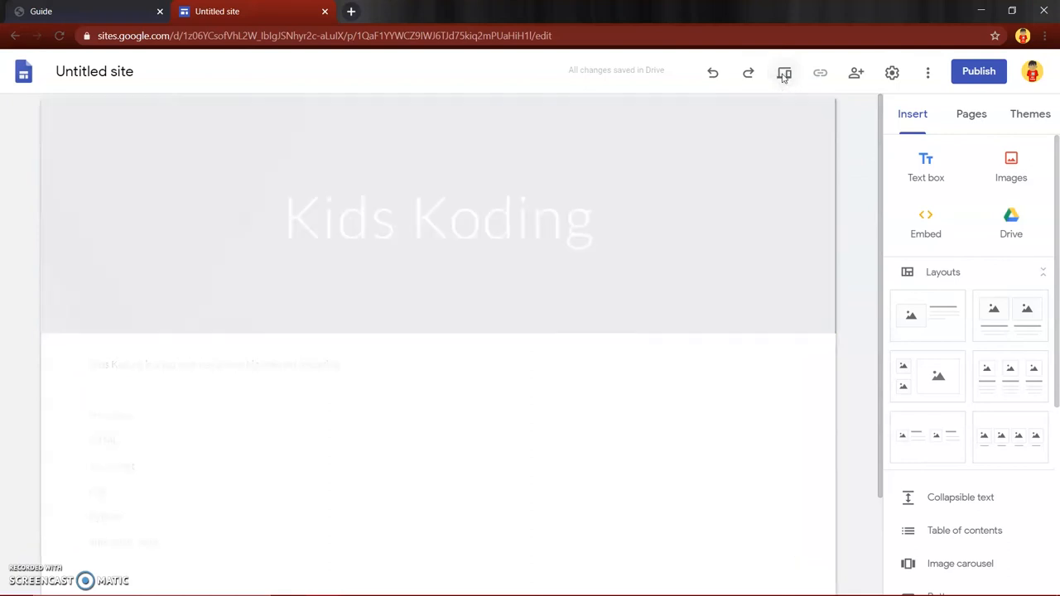
Step: Switch the Kids Koding preview among phone, tablet and full desktop widths
{"action": "left_click", "coordinate": [784, 72]}
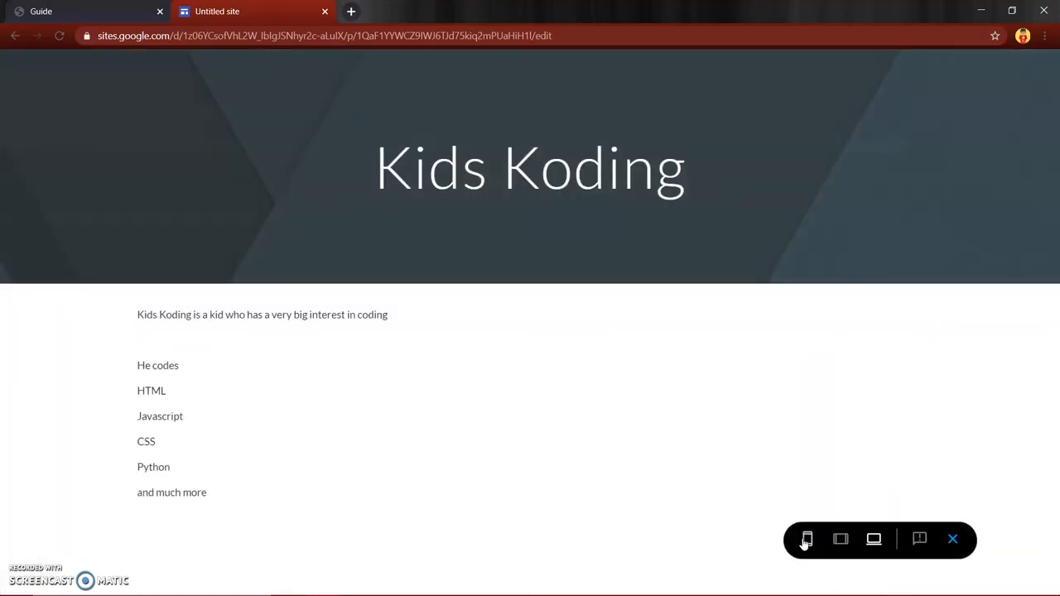
{"action": "left_click", "coordinate": [807, 539]}
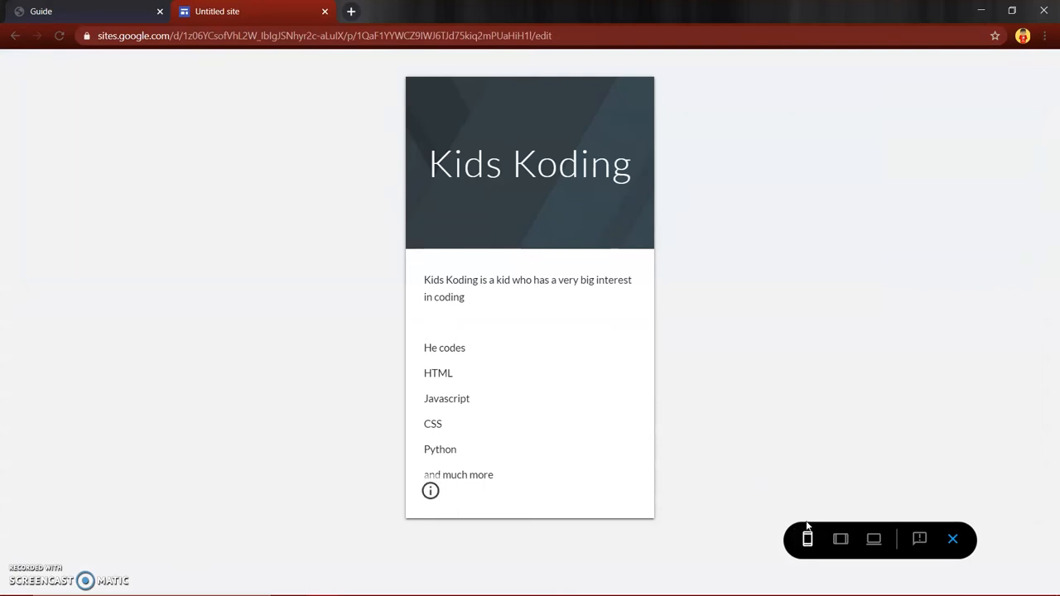
{"action": "left_click", "coordinate": [873, 539]}
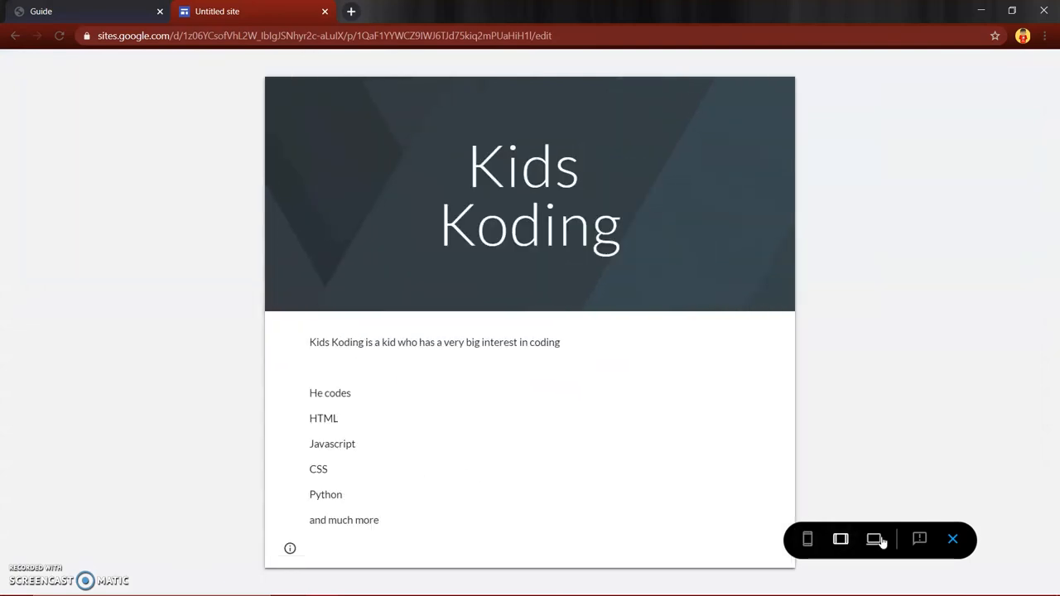
{"action": "left_click", "coordinate": [873, 539]}
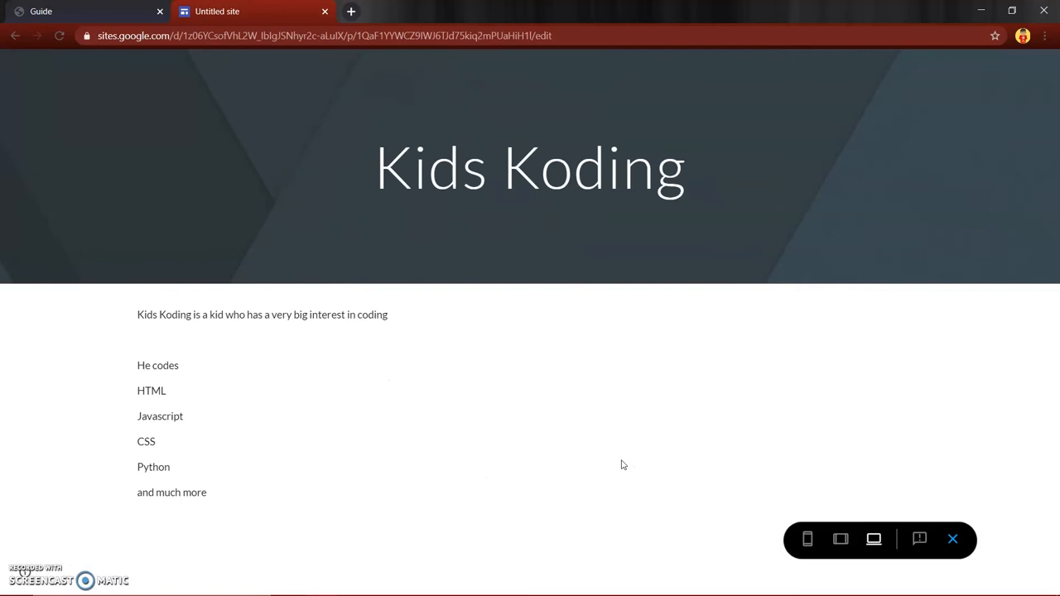
{"action": "left_click", "coordinate": [806, 539]}
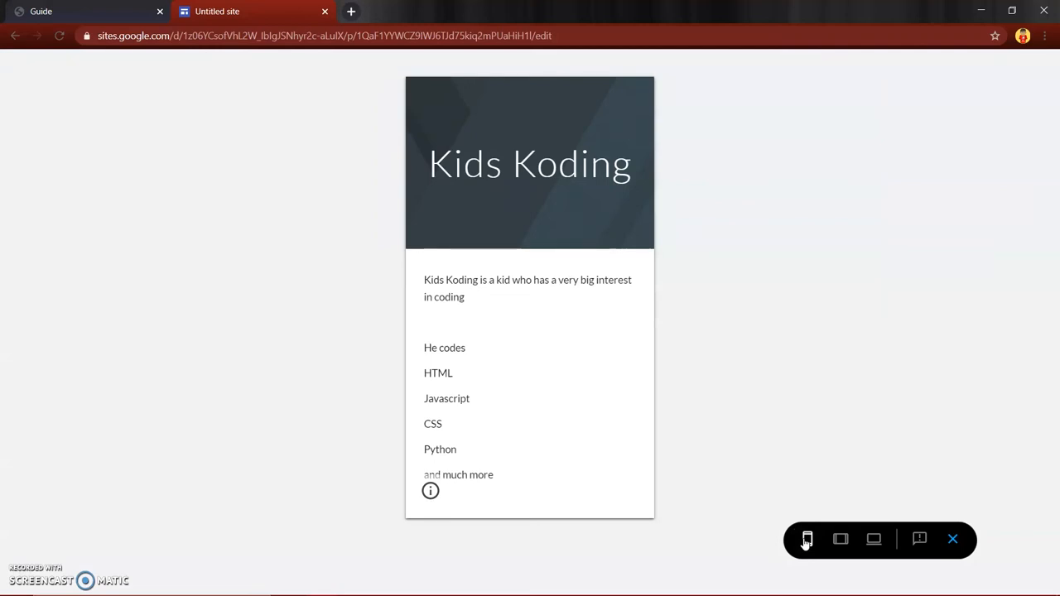
{"action": "mouse_move", "coordinate": [505, 373]}
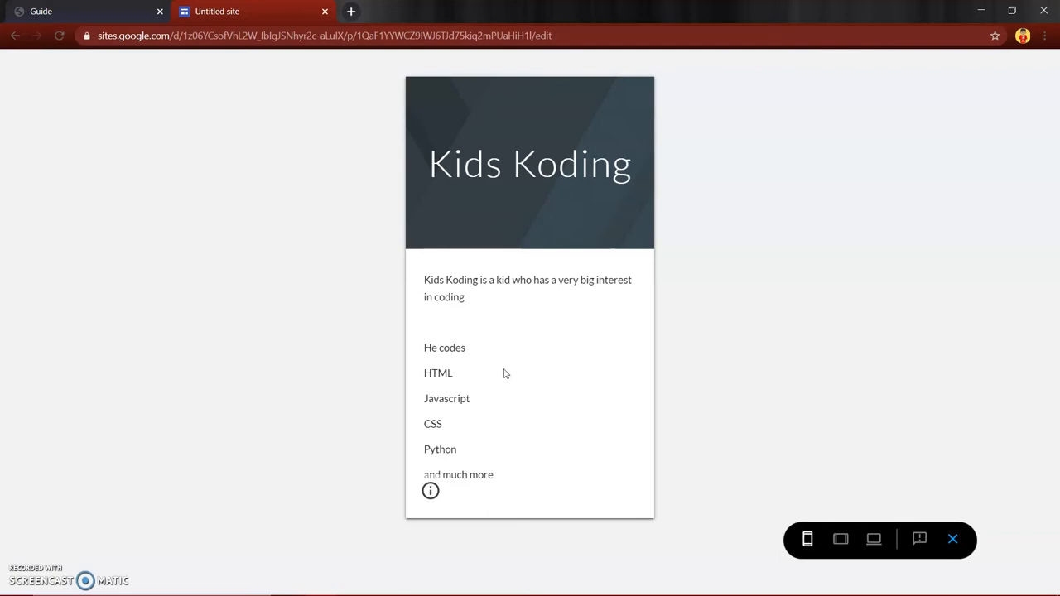
{"action": "mouse_move", "coordinate": [408, 294]}
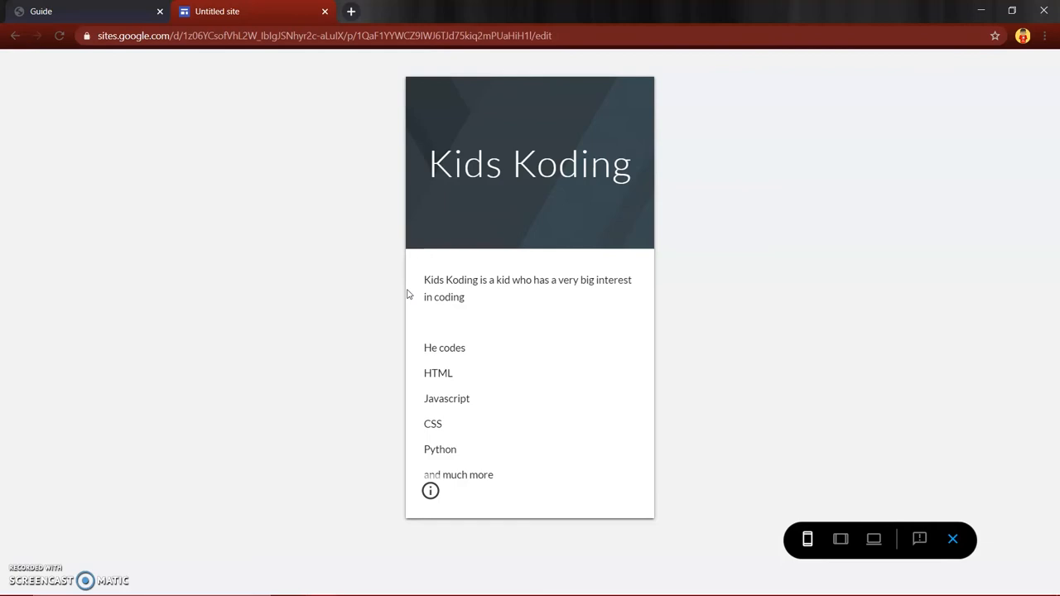
{"action": "mouse_move", "coordinate": [753, 376]}
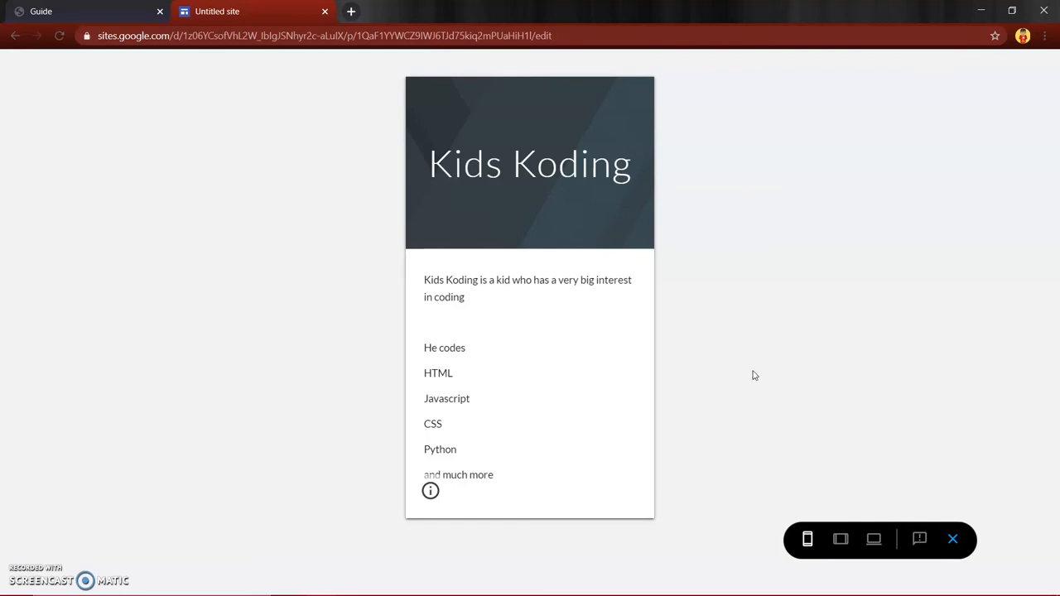
{"action": "left_click", "coordinate": [874, 539]}
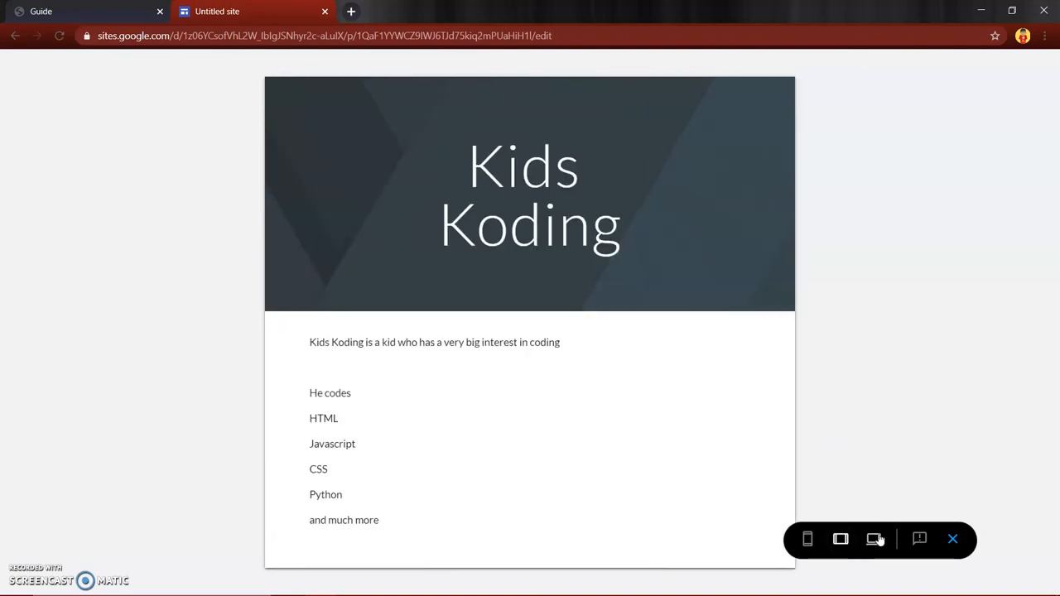
{"action": "left_click", "coordinate": [874, 540]}
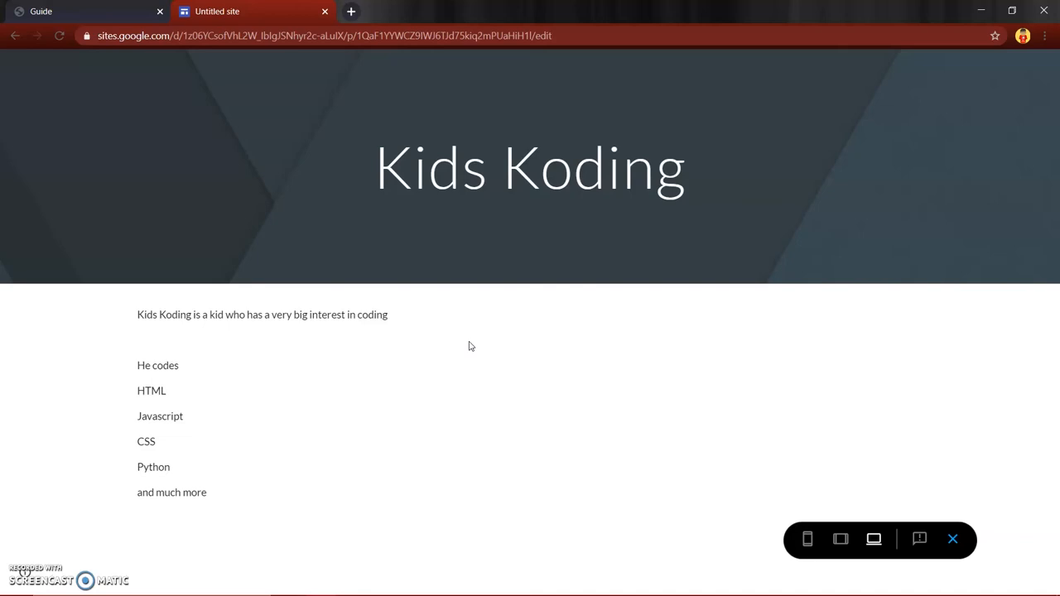
{"action": "mouse_move", "coordinate": [723, 351]}
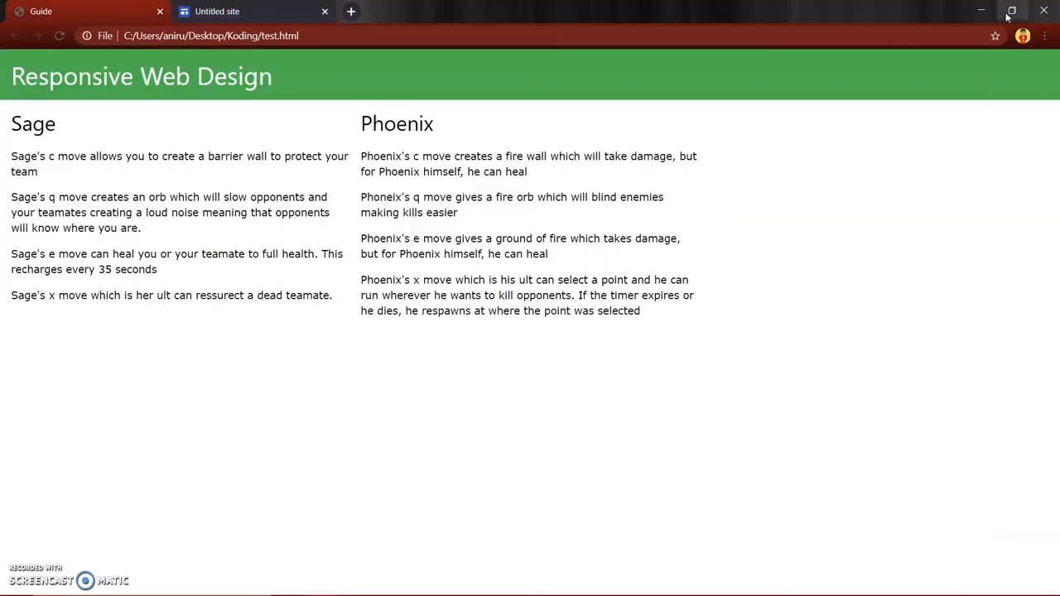
Step: Restore down and re-maximize Chrome, then open the kids_koding_club Instagram profile in a new tab
{"action": "left_click", "coordinate": [1010, 10]}
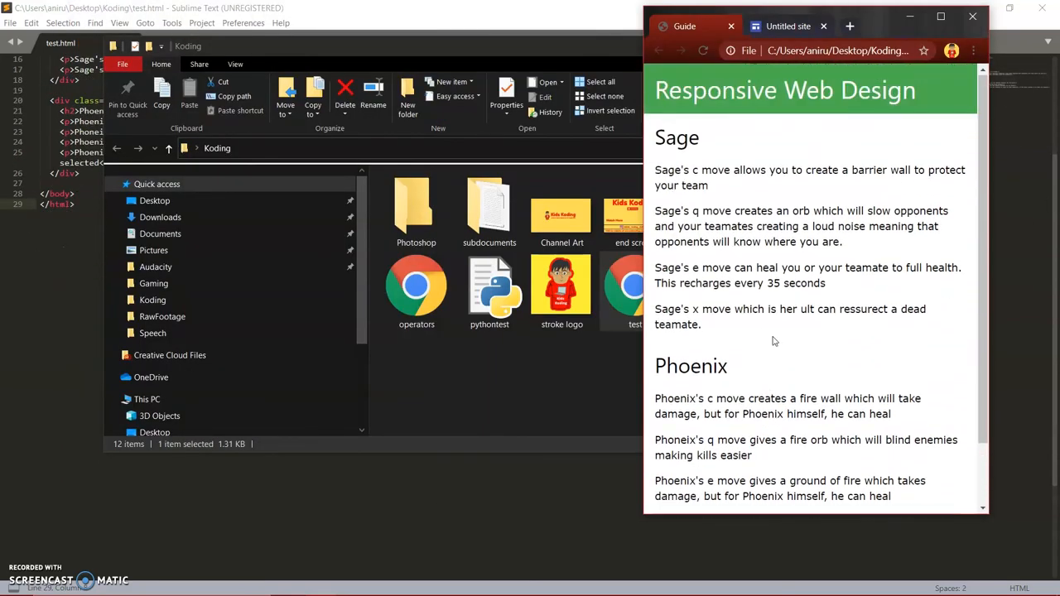
{"action": "left_click", "coordinate": [940, 16]}
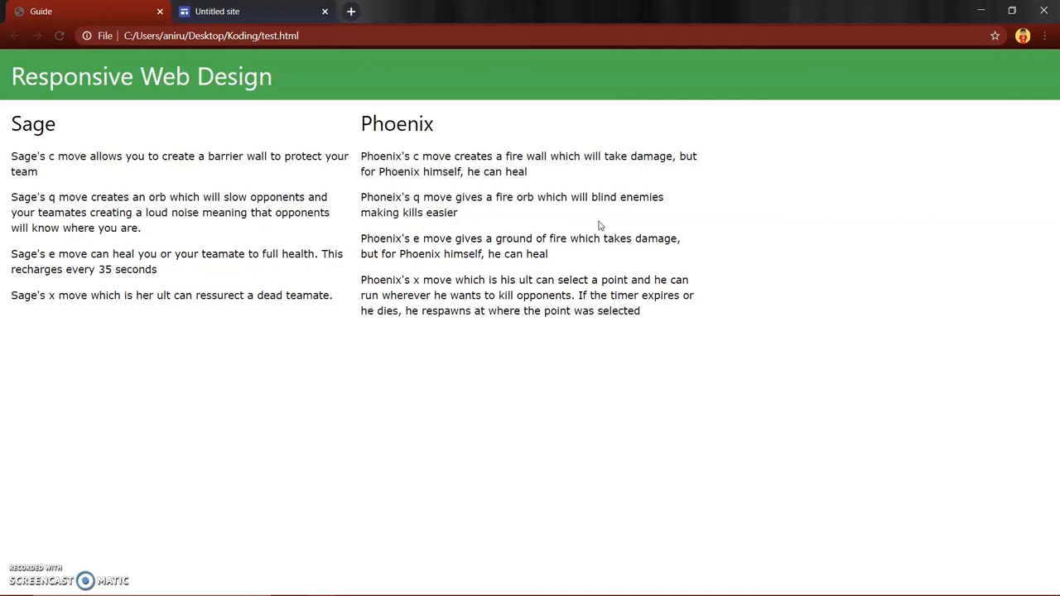
{"action": "mouse_move", "coordinate": [378, 7]}
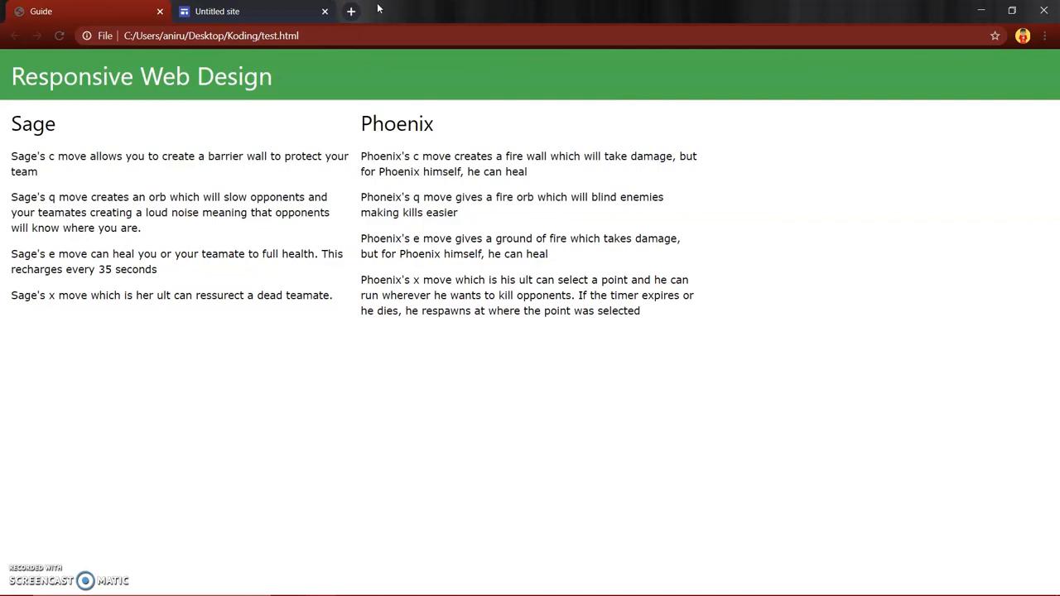
{"action": "left_click", "coordinate": [351, 11]}
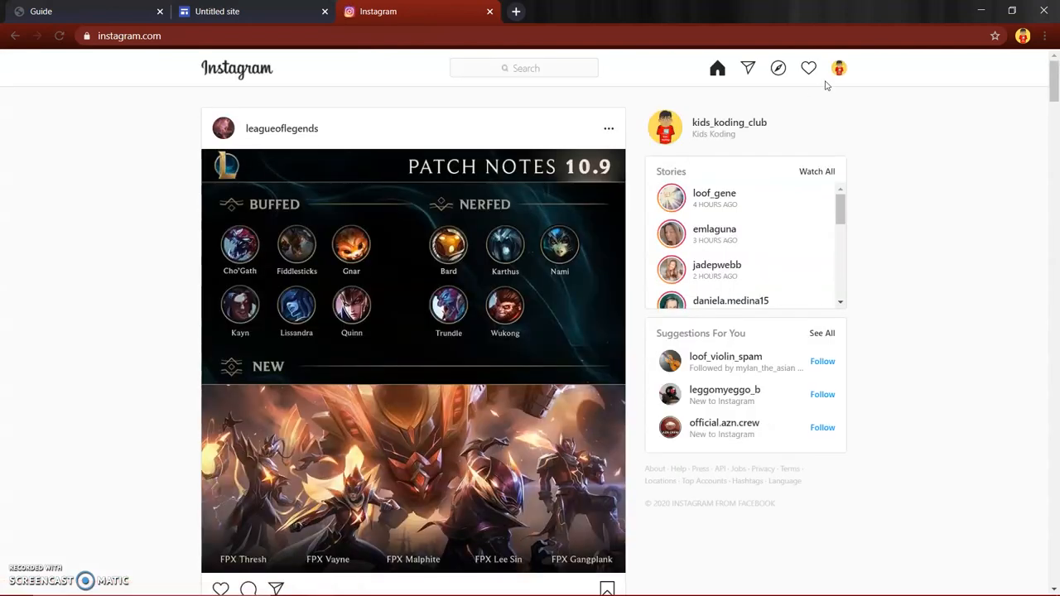
{"action": "left_click", "coordinate": [838, 68]}
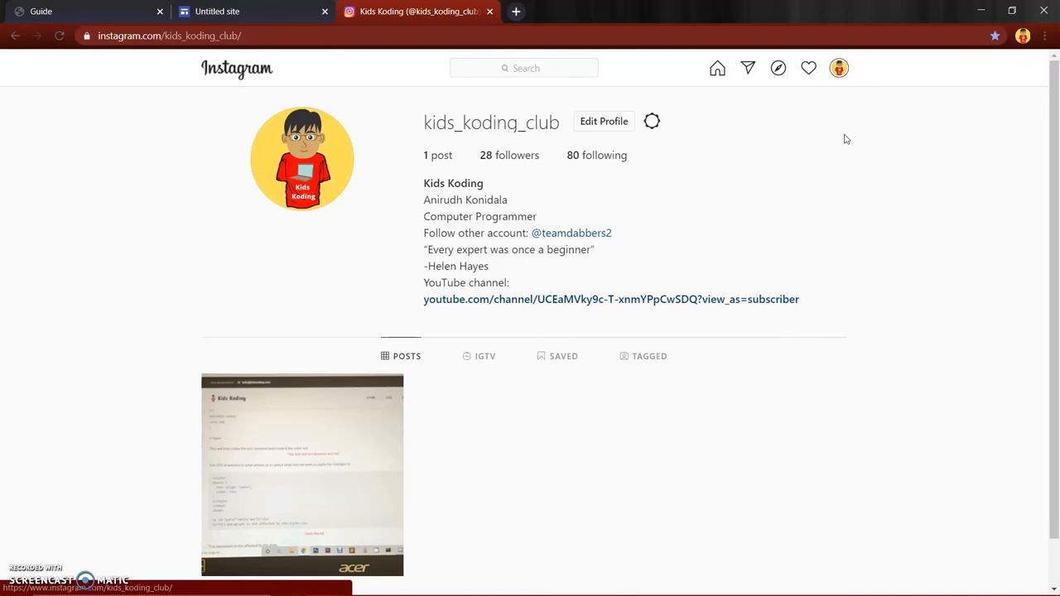